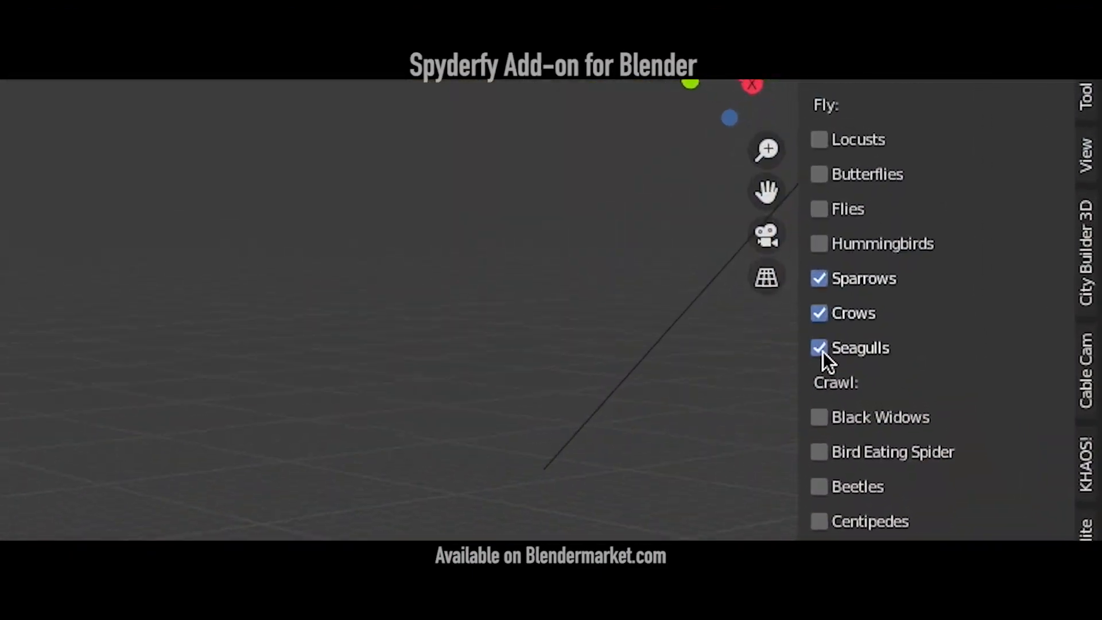
# Switch to the Compositing workspace to view the relit gym footage and its node tree
pyautogui.scroll(-3)
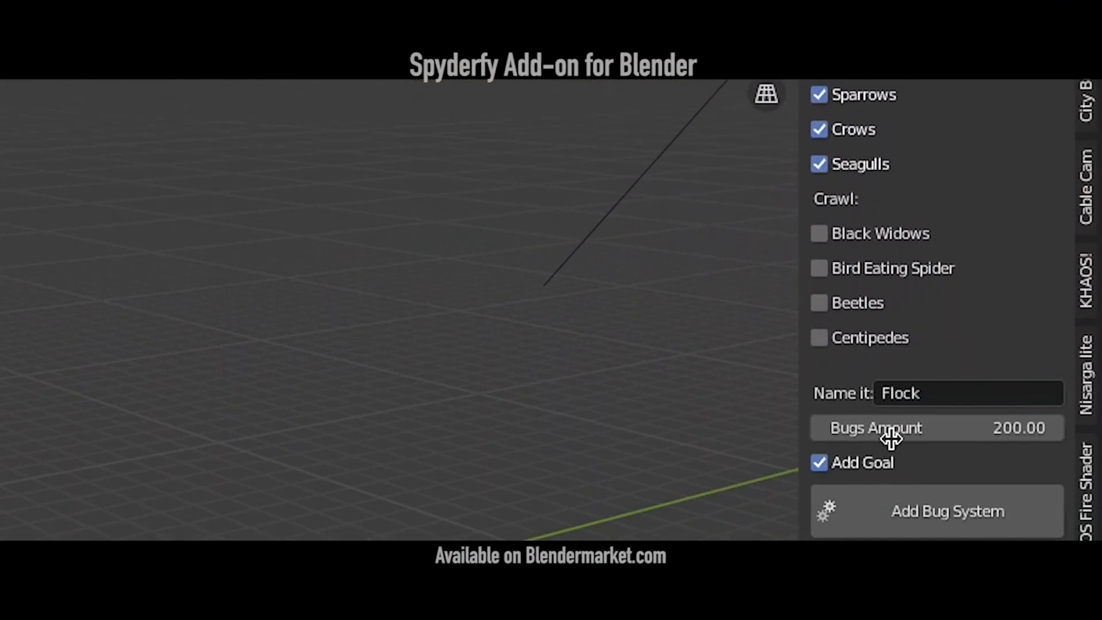
pyautogui.click(945, 511)
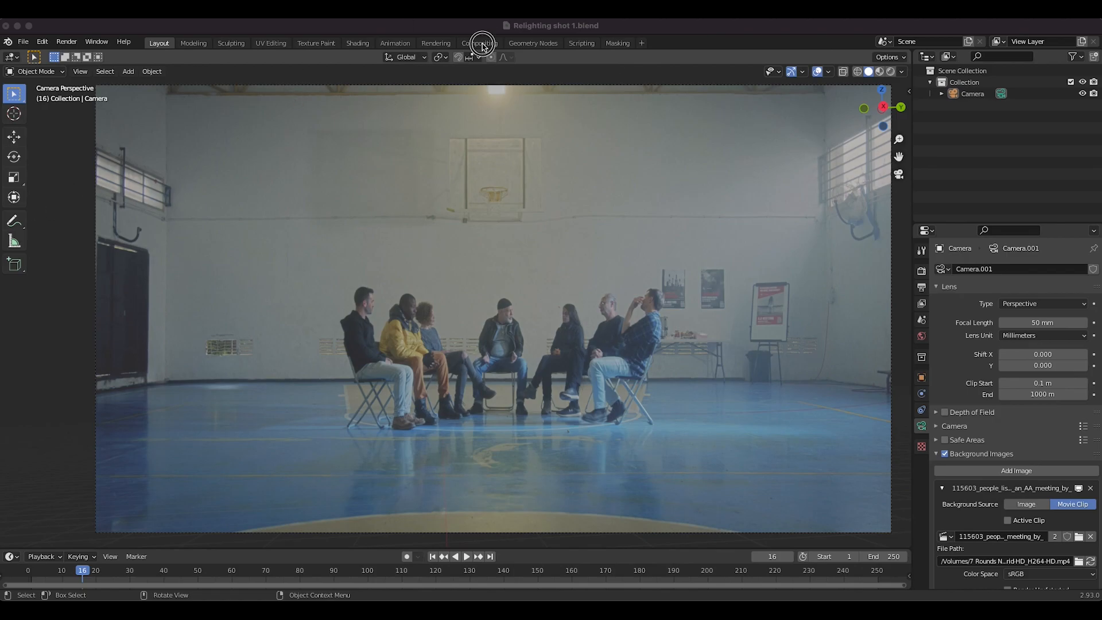
pyautogui.click(479, 43)
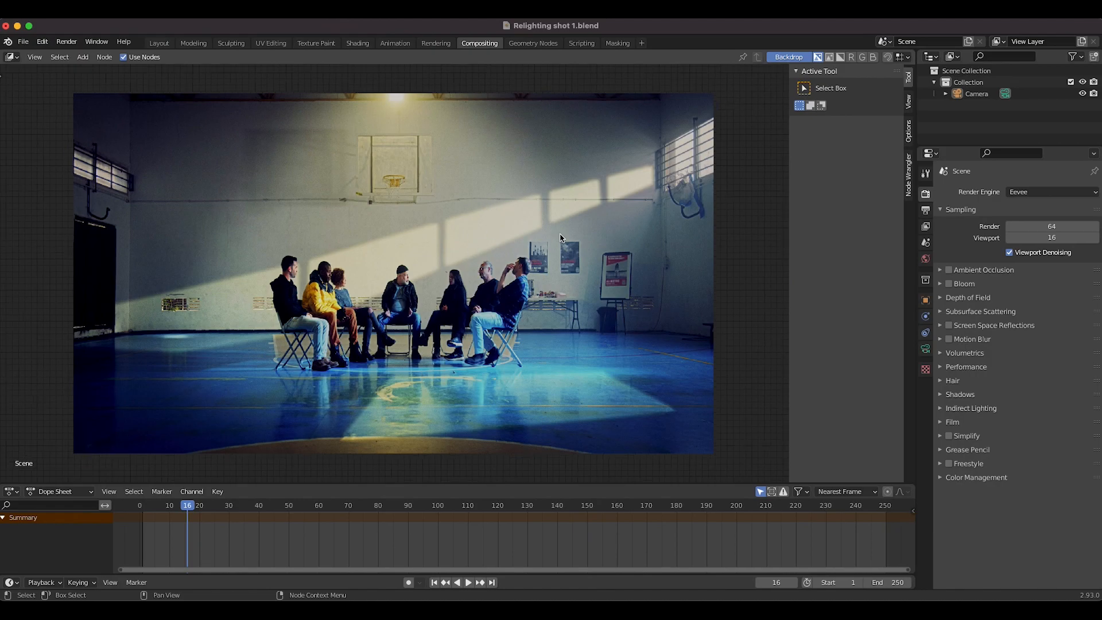
pyautogui.moveTo(648, 363)
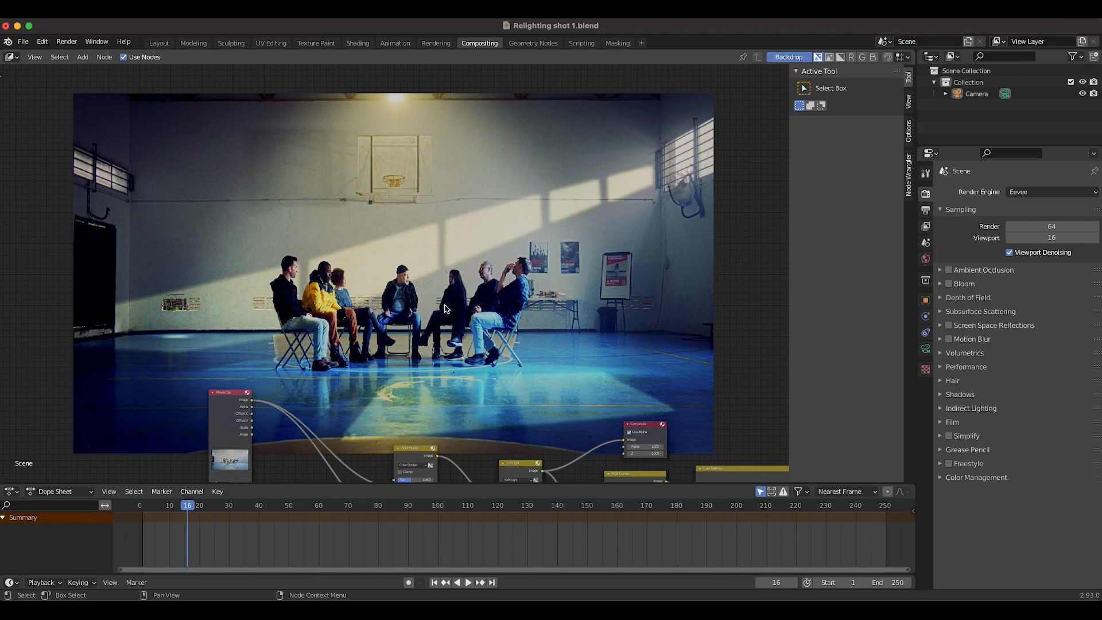
pyautogui.moveTo(500, 281)
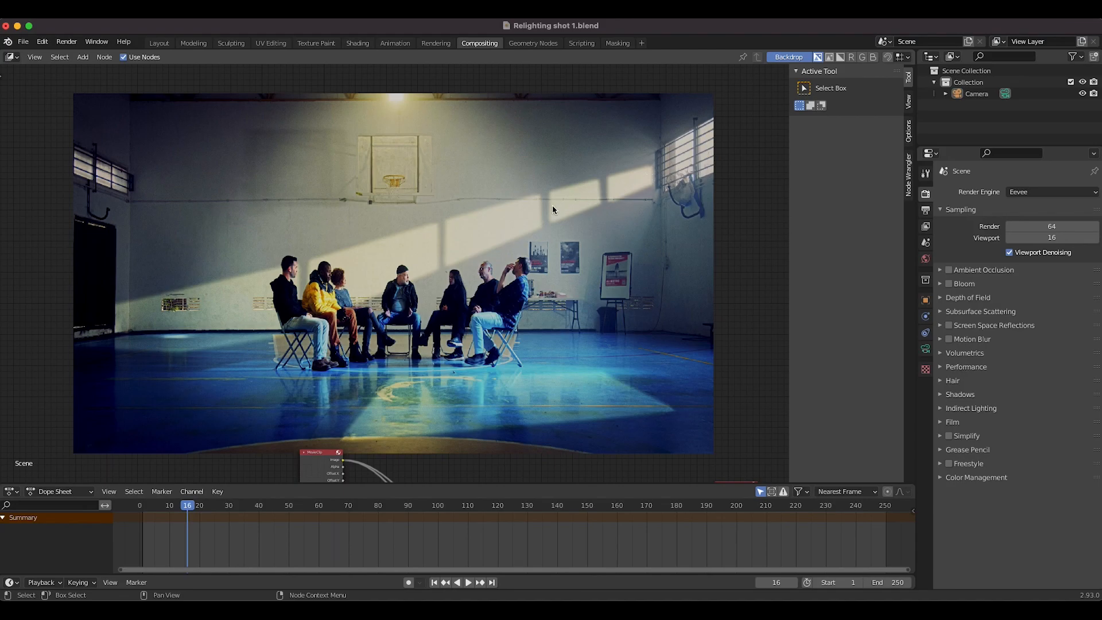
pyautogui.moveTo(158, 345)
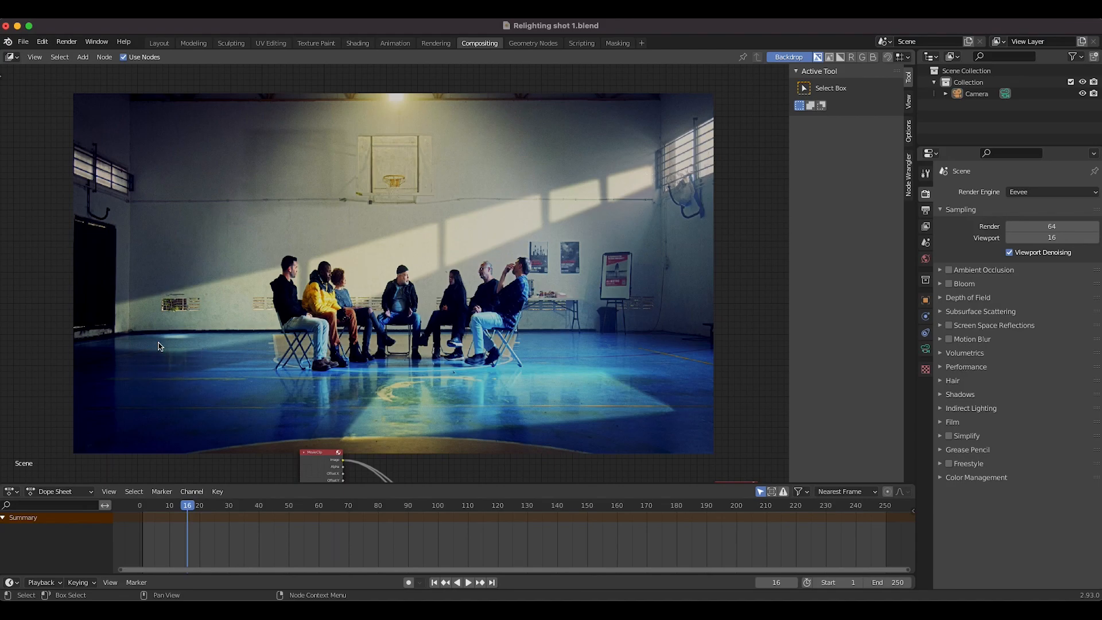
pyautogui.moveTo(463, 420)
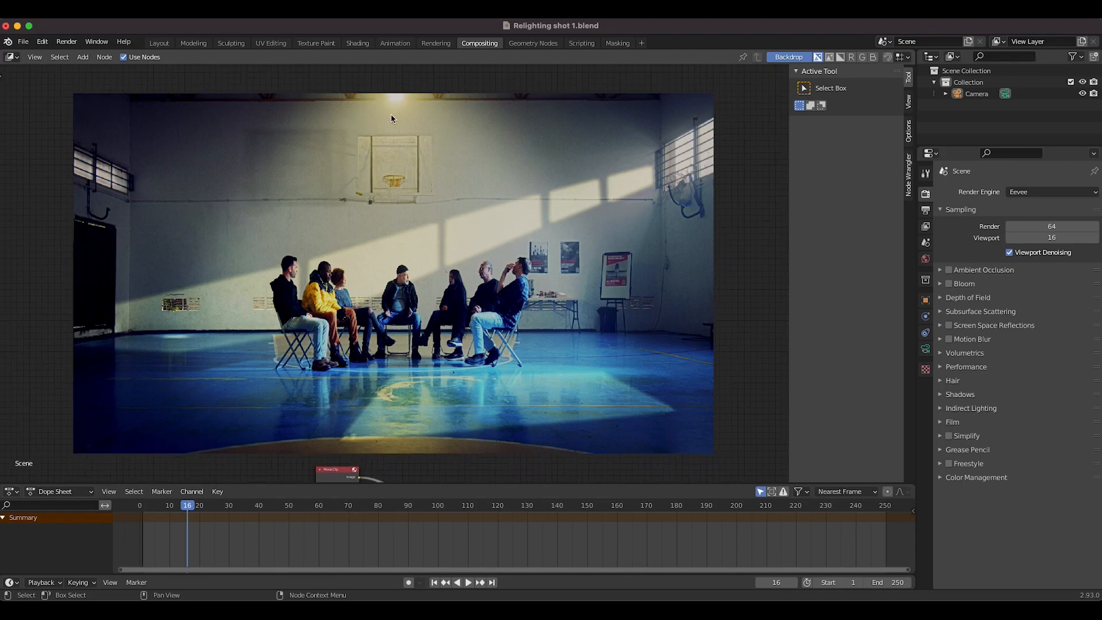
pyautogui.moveTo(392, 99)
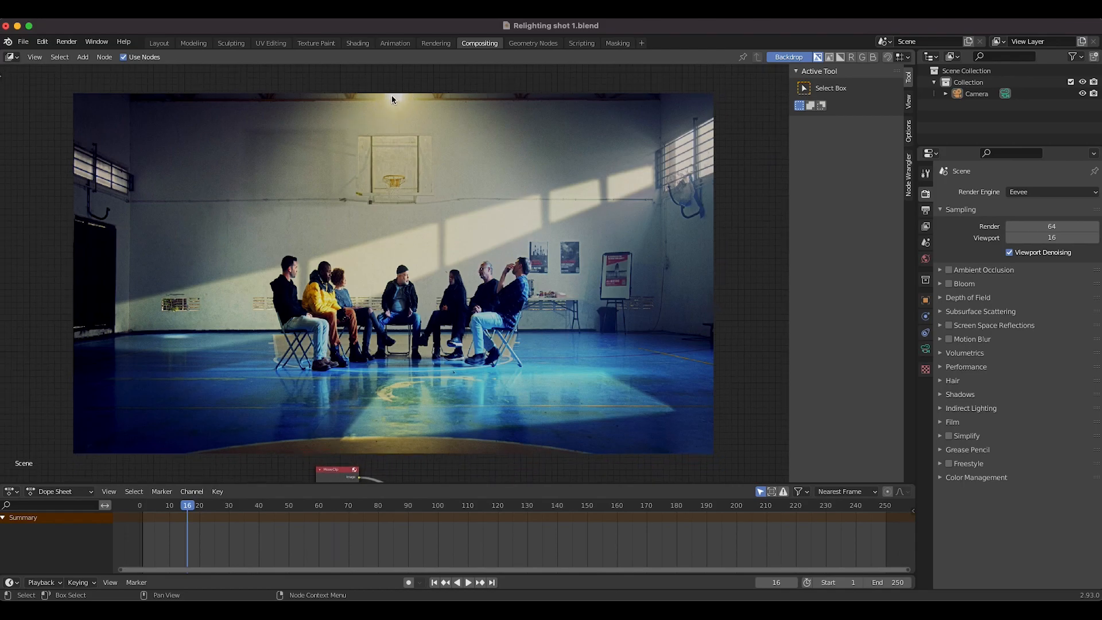
pyautogui.moveTo(392, 98)
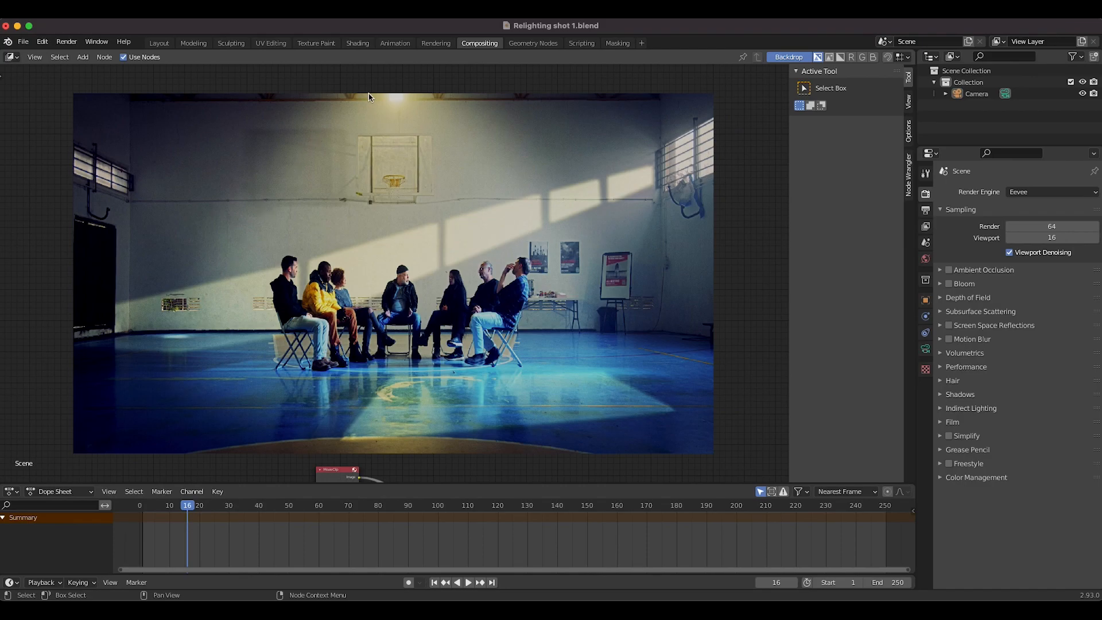
pyautogui.moveTo(404, 258)
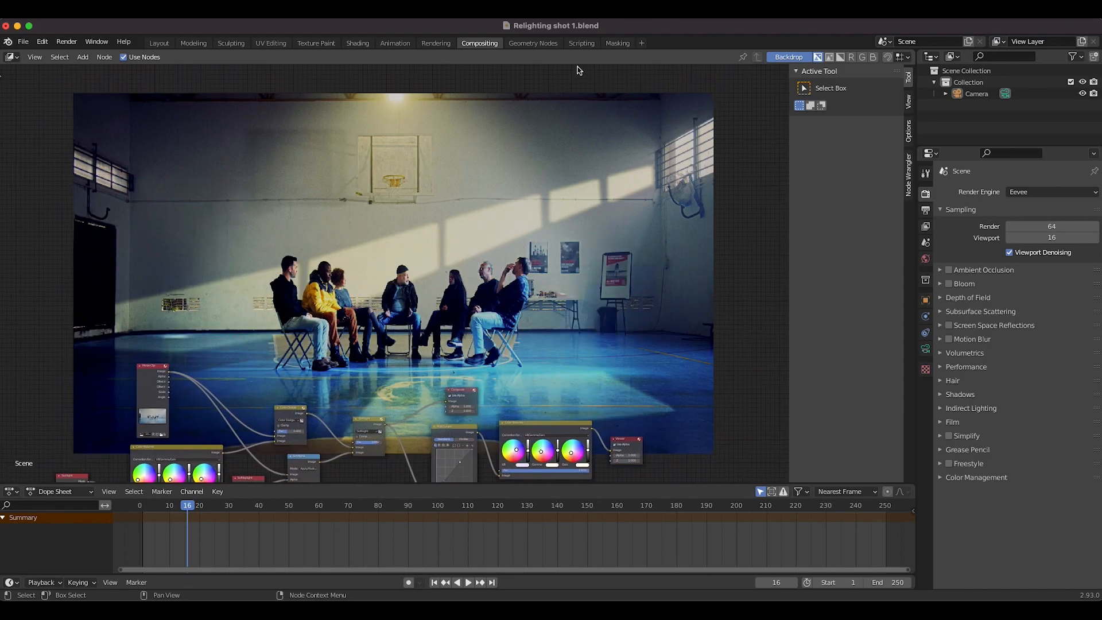
# Switch to the Masking workspace and open the mask browse dropdown over the Sunlight mask
pyautogui.click(616, 43)
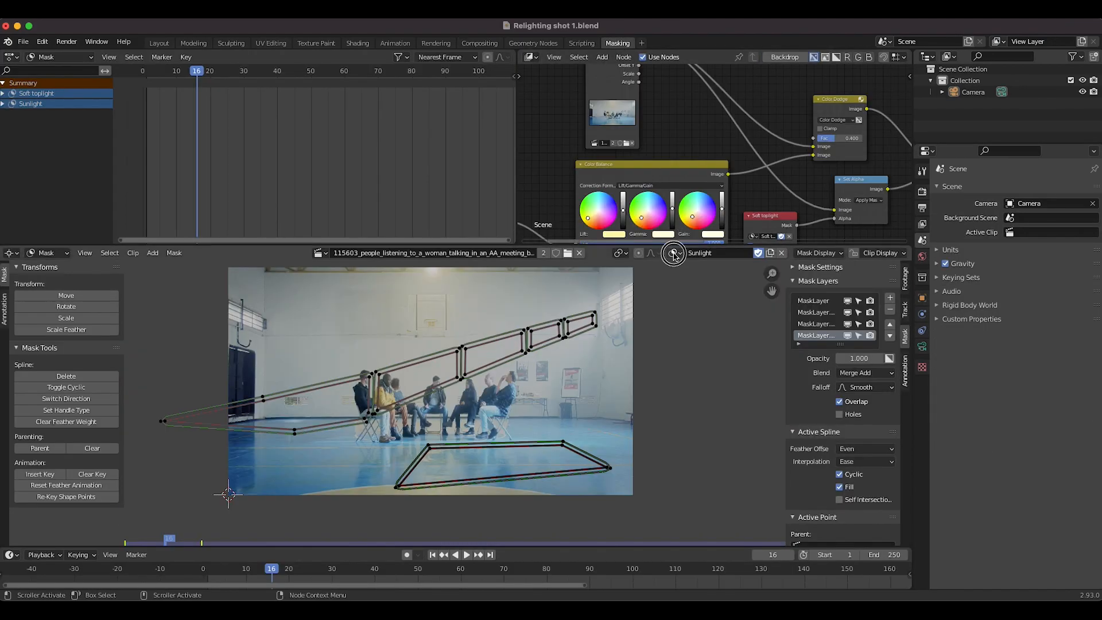
pyautogui.click(673, 253)
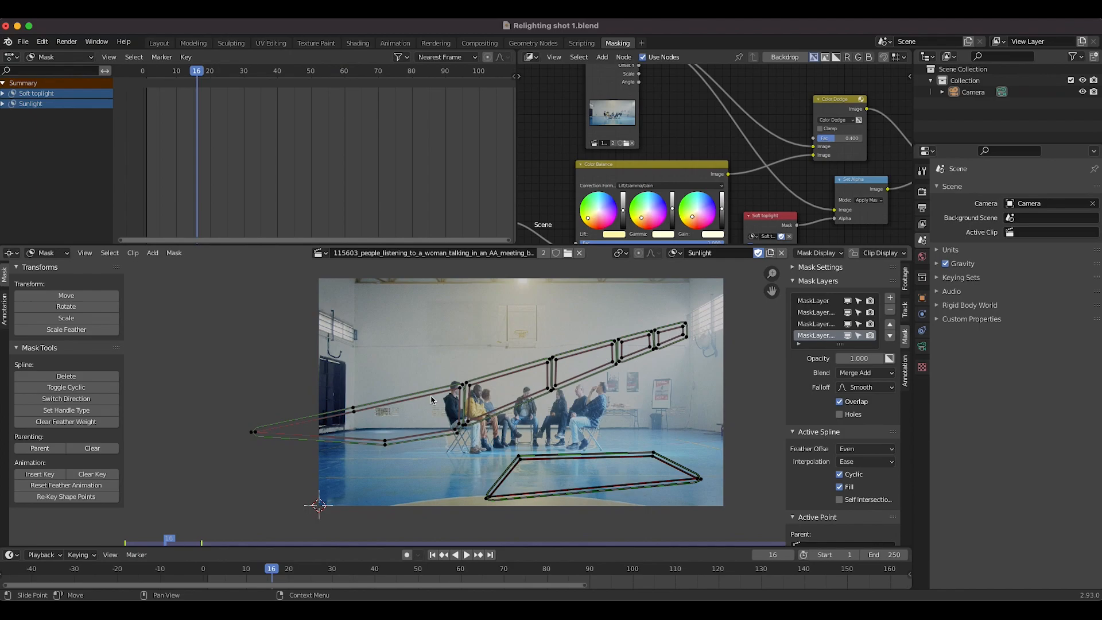
pyautogui.moveTo(689, 320)
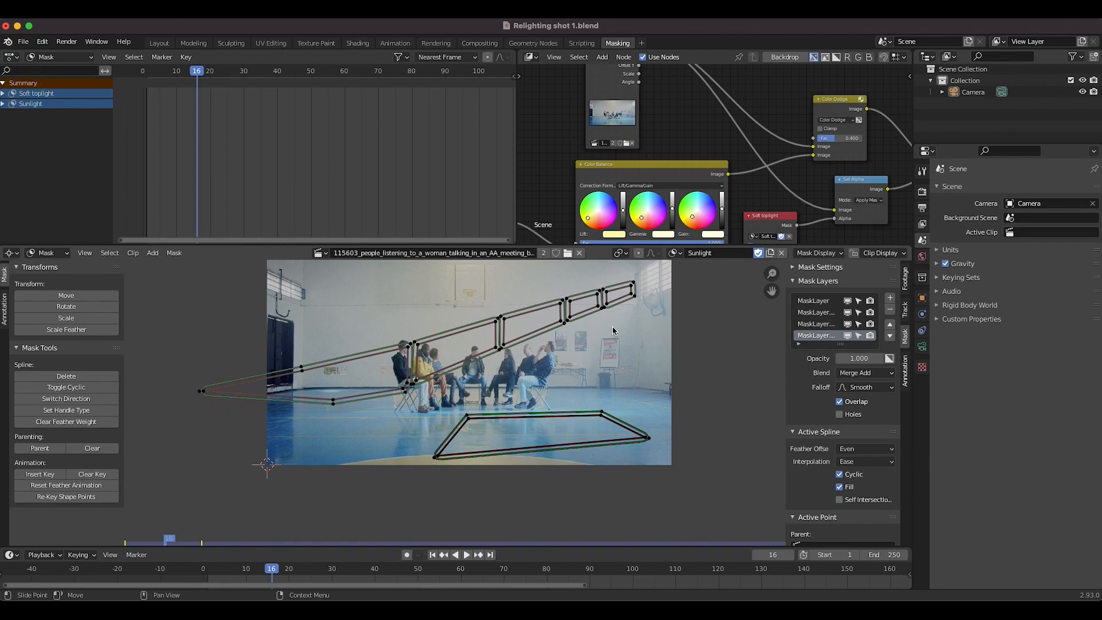
pyautogui.moveTo(555, 311)
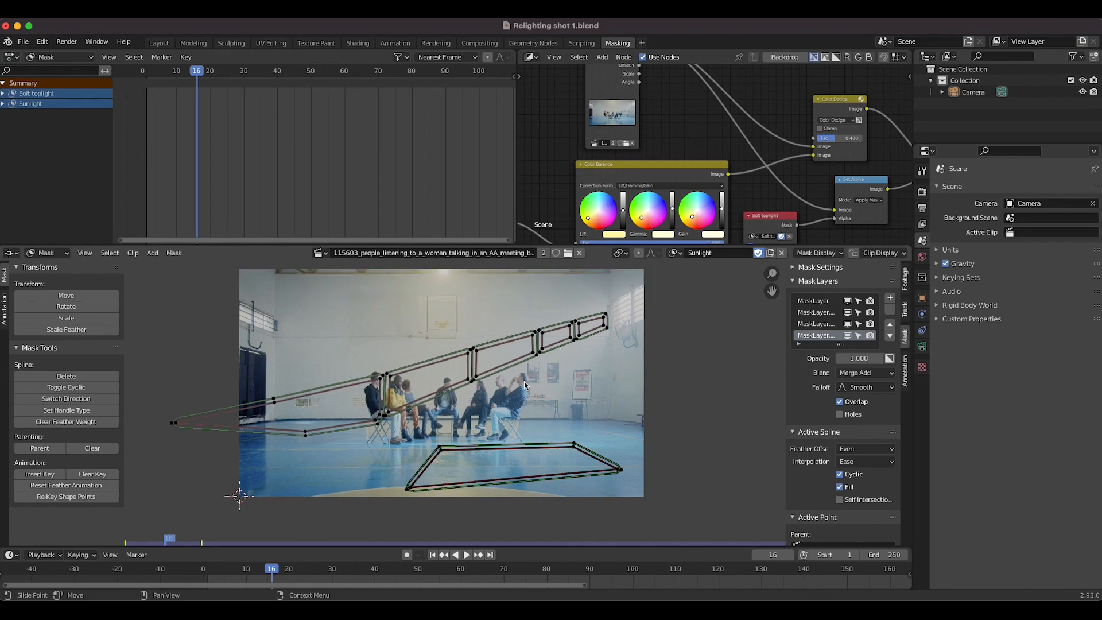
pyautogui.moveTo(597, 315)
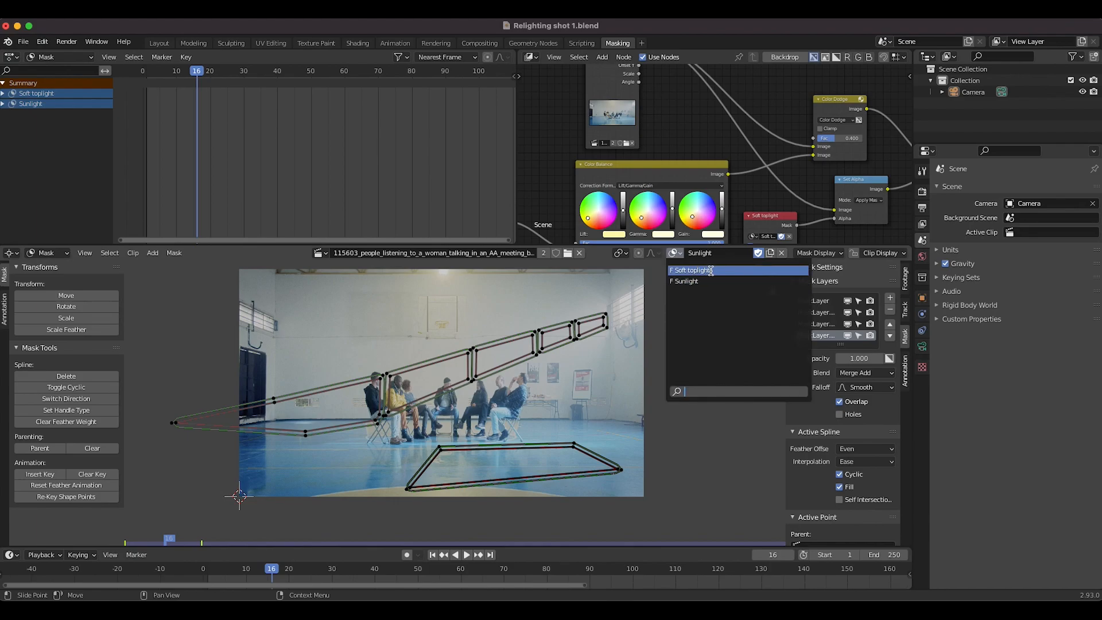
# Display the Soft toplight mask, then return to the Compositing workspace
pyautogui.click(692, 270)
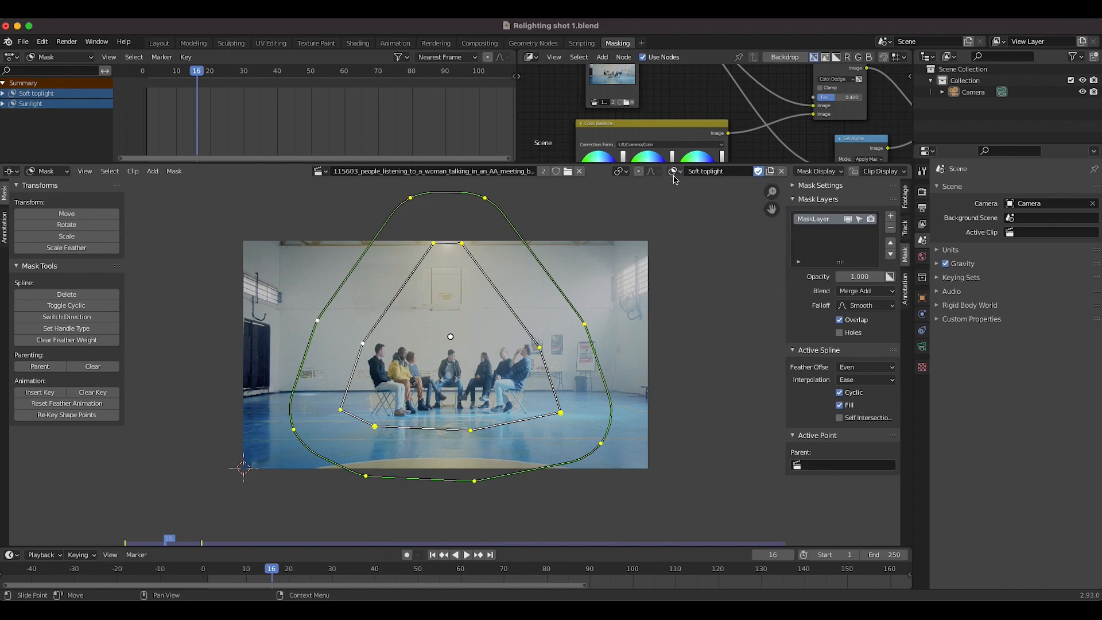
pyautogui.click(479, 43)
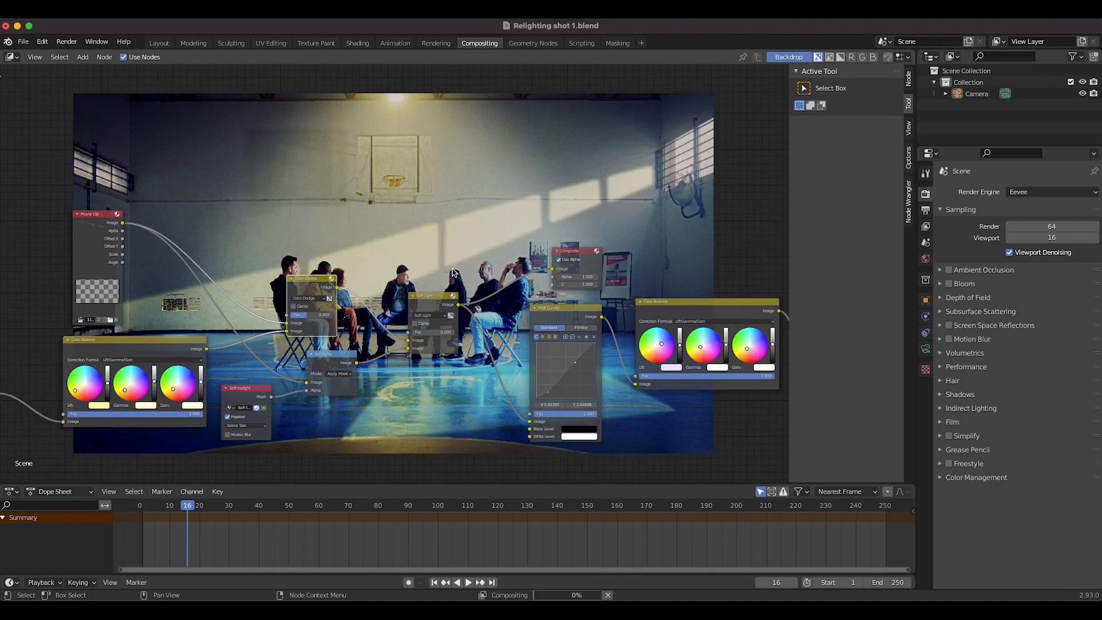
# Zoom the node editor in toward the Color Dodge node
pyautogui.scroll(-3)
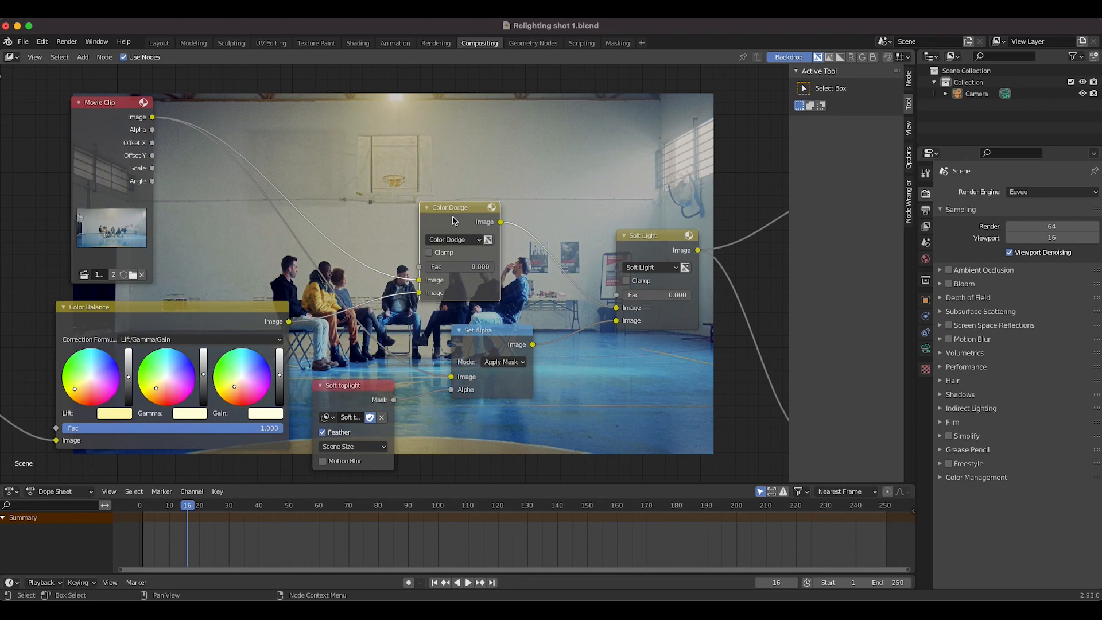
pyautogui.moveTo(132, 180)
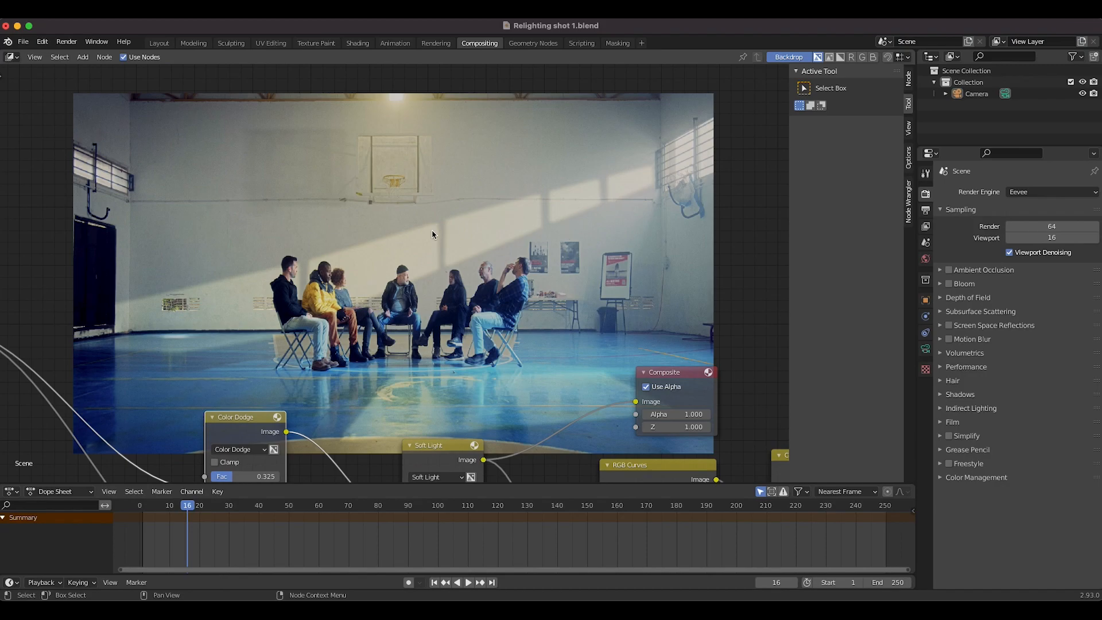
pyautogui.moveTo(679, 169)
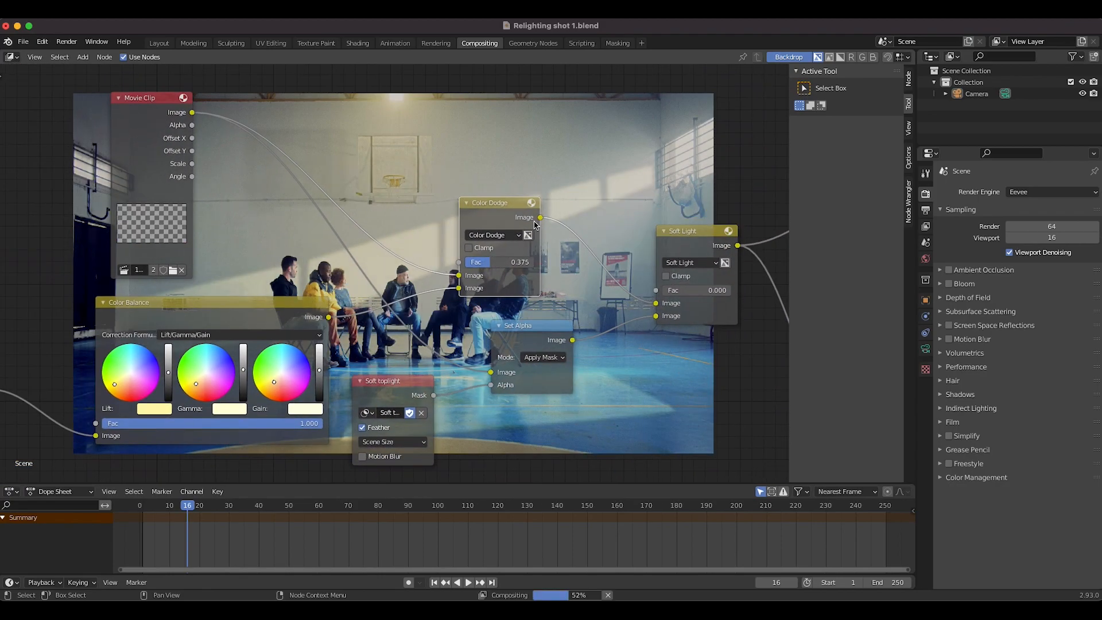
# Push the Color Dodge Fac up to about 0.83, then settle it at 0.408
pyautogui.moveTo(492, 262); pyautogui.dragTo(526, 261)
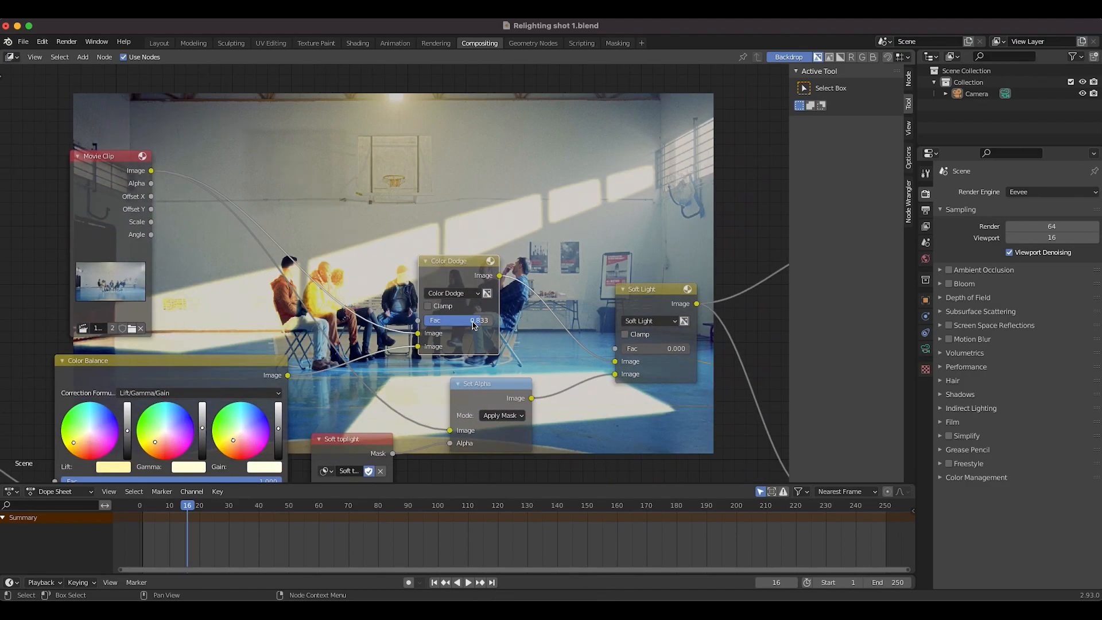
pyautogui.moveTo(480, 320); pyautogui.dragTo(451, 320)
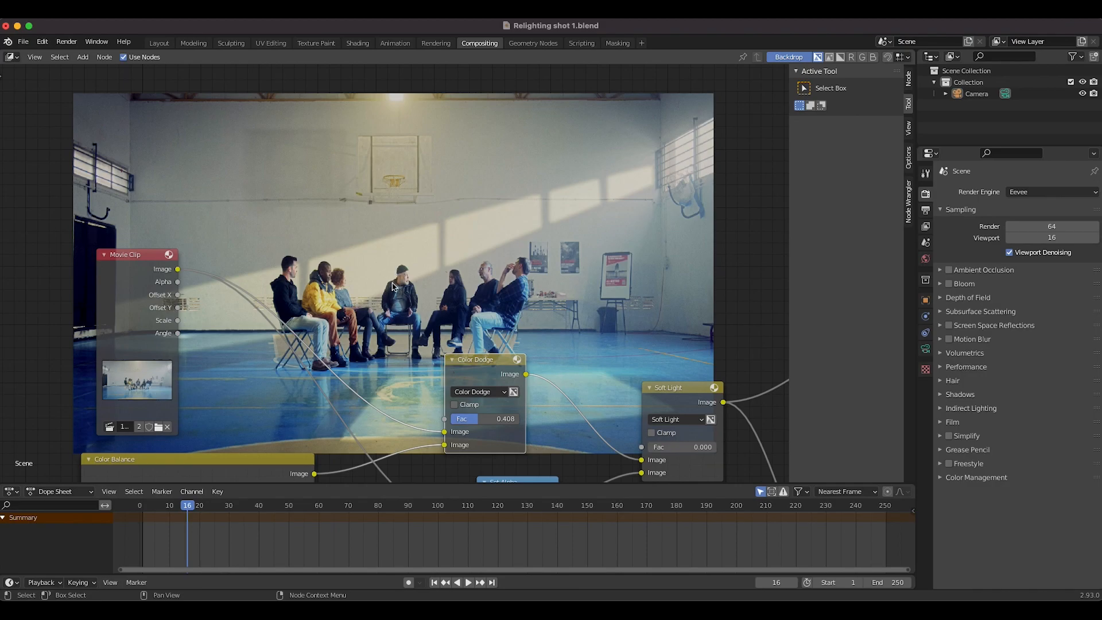
pyautogui.moveTo(340, 274)
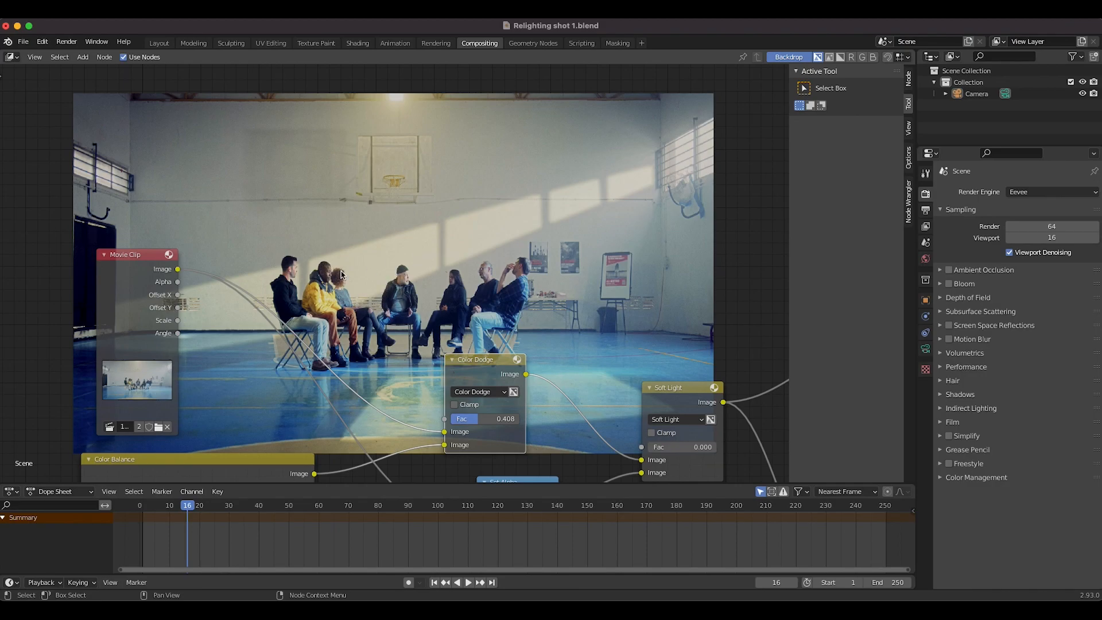
pyautogui.moveTo(410, 262)
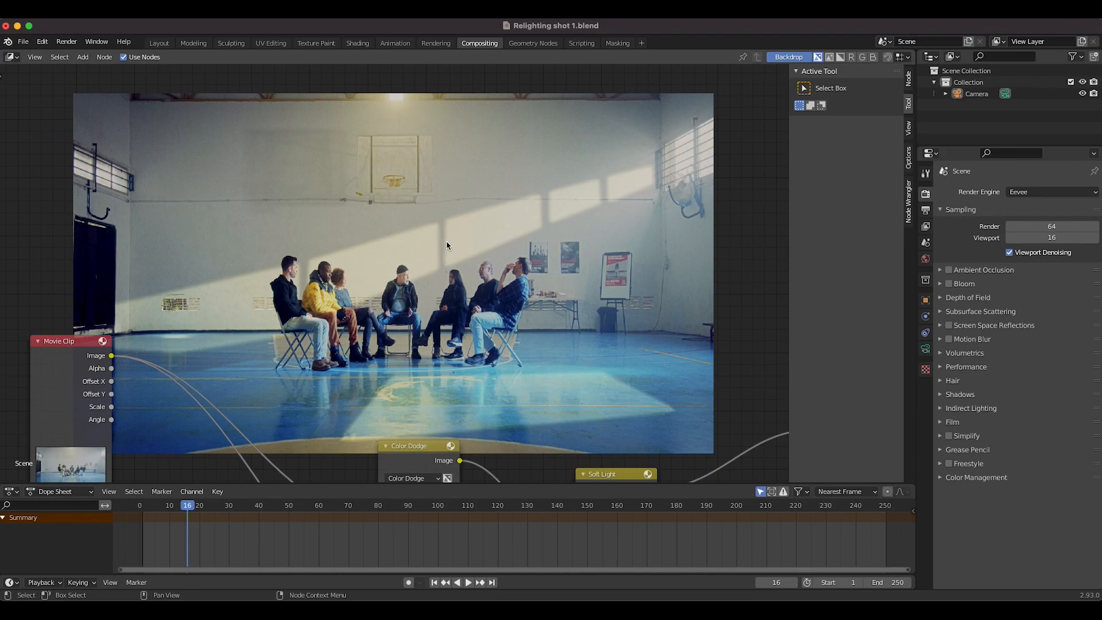
pyautogui.click(469, 248)
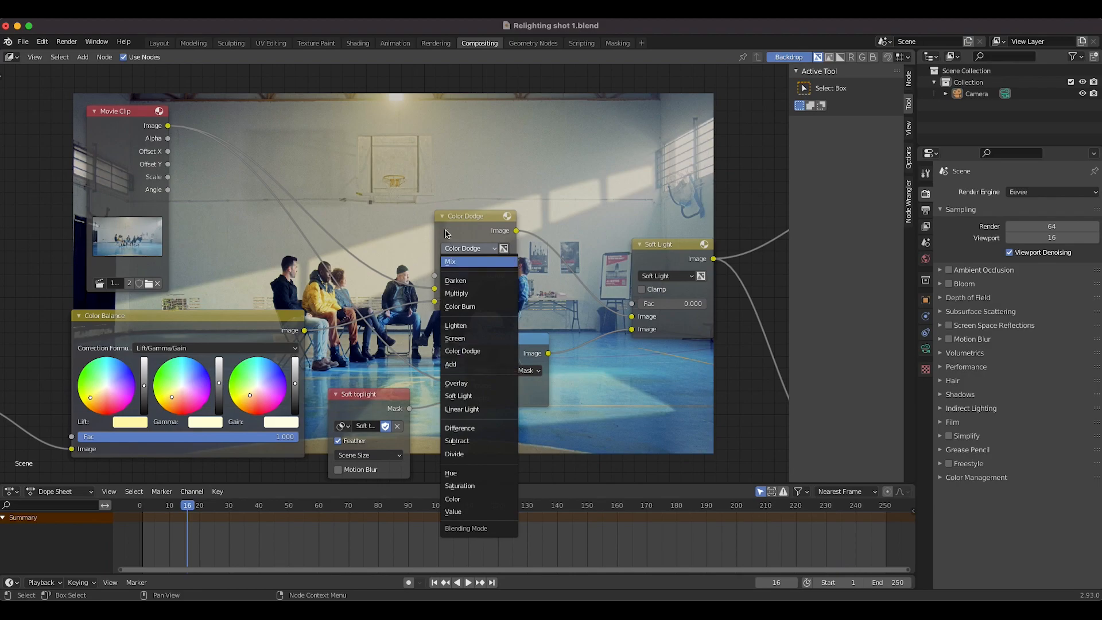
# Switch the sunlight mix to an Overlay blend at about 0.26 strength
pyautogui.click(450, 262)
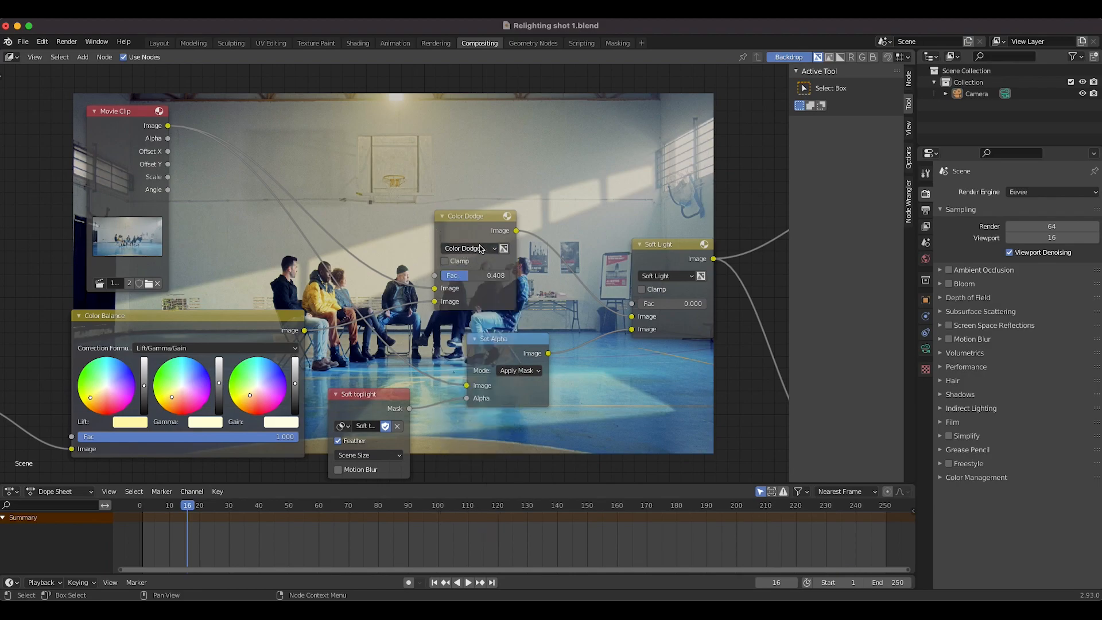
pyautogui.click(470, 248)
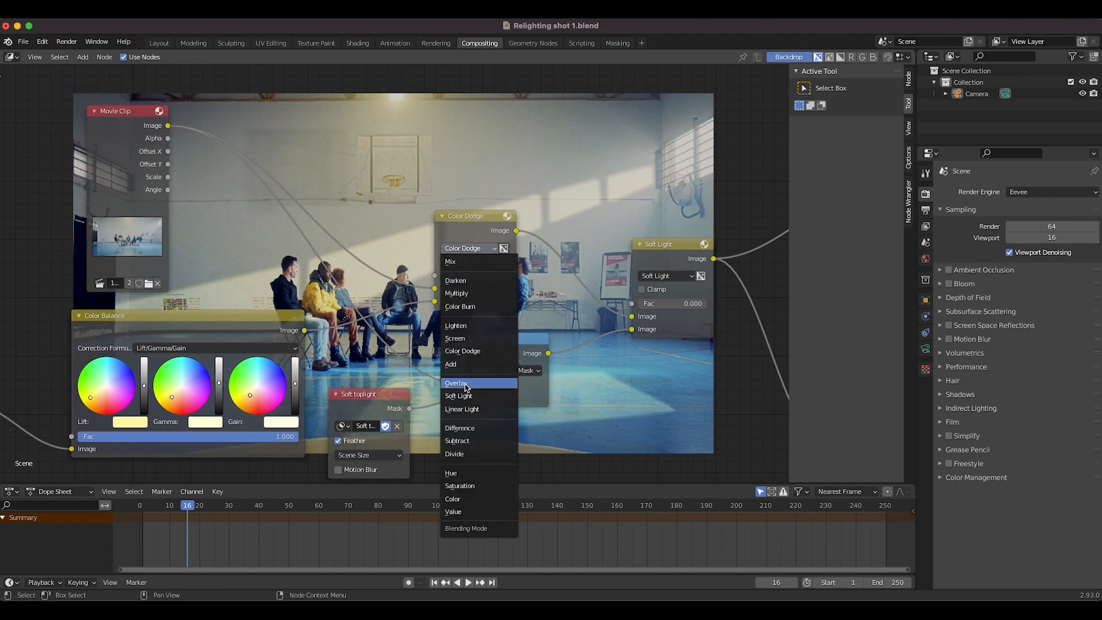
pyautogui.click(455, 382)
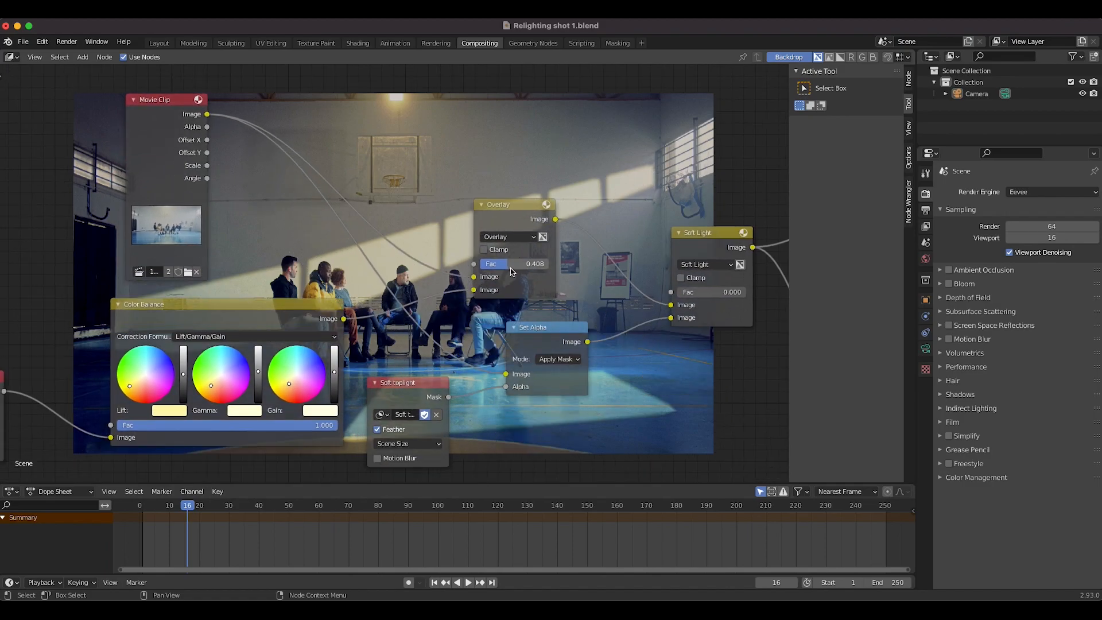
pyautogui.moveTo(513, 263); pyautogui.dragTo(492, 263)
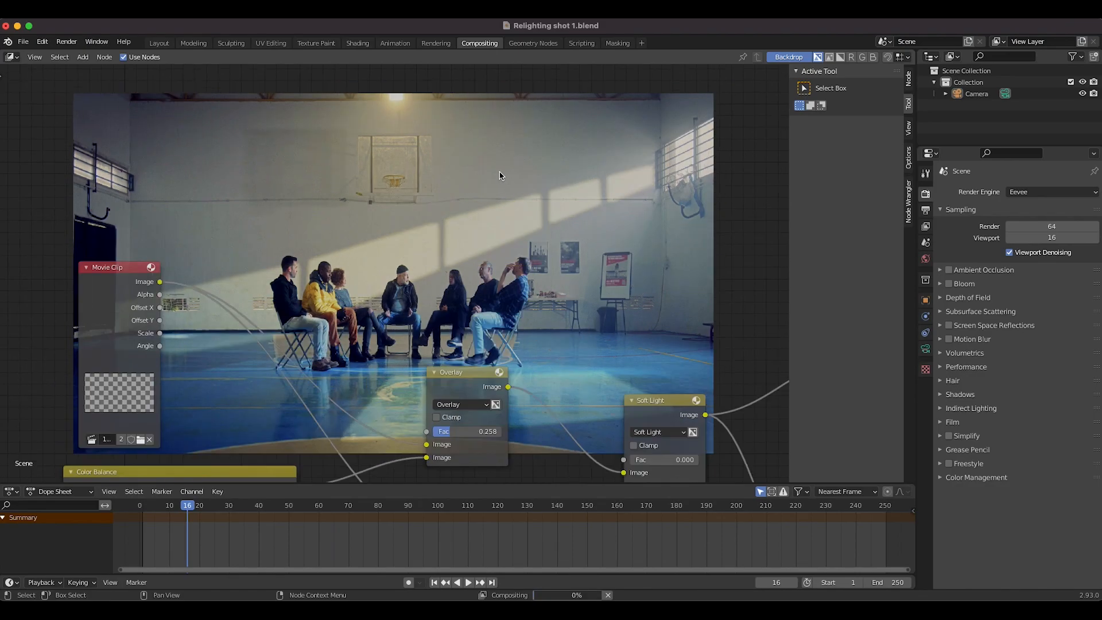
# Try an Add blend at about 0.13 strength, then switch to Soft Light
pyautogui.click(461, 404)
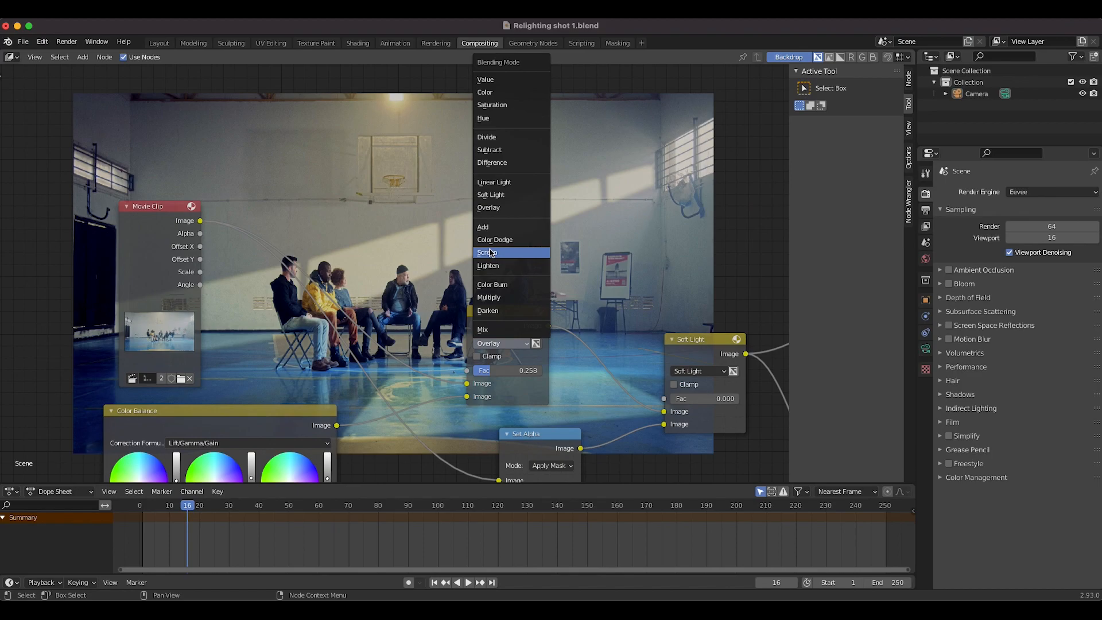
pyautogui.click(482, 226)
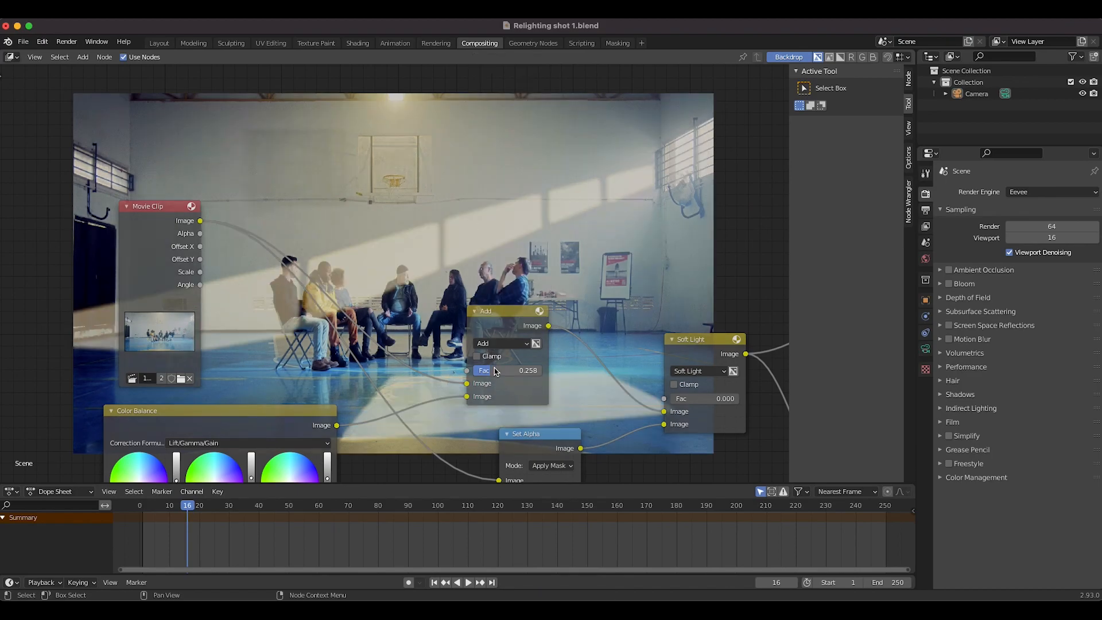
pyautogui.moveTo(527, 370); pyautogui.dragTo(506, 370)
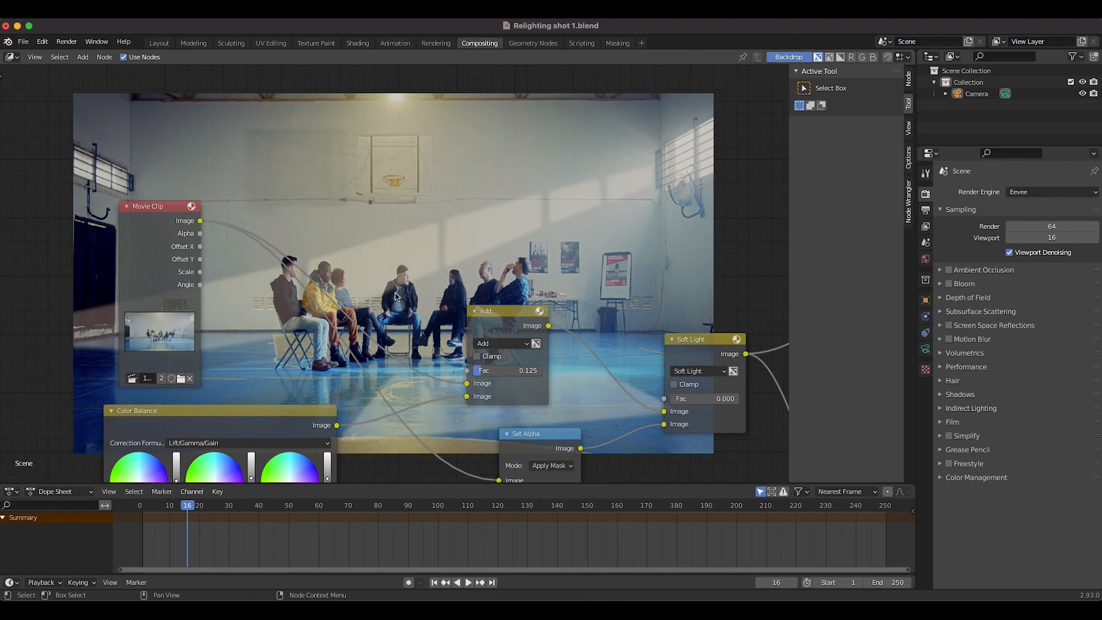
pyautogui.click(502, 343)
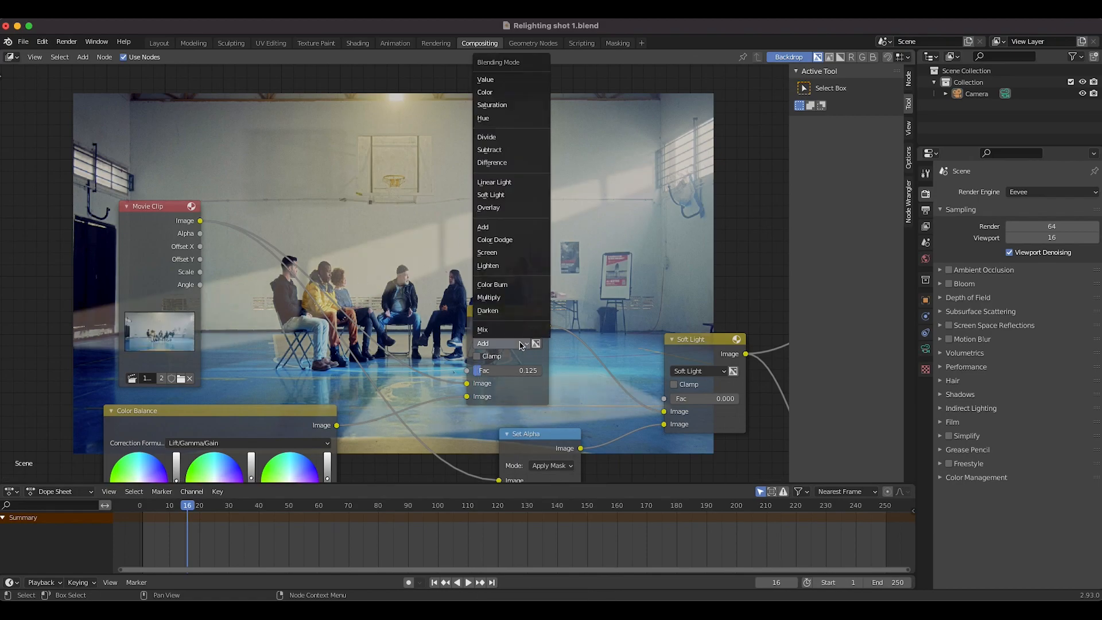
pyautogui.click(491, 195)
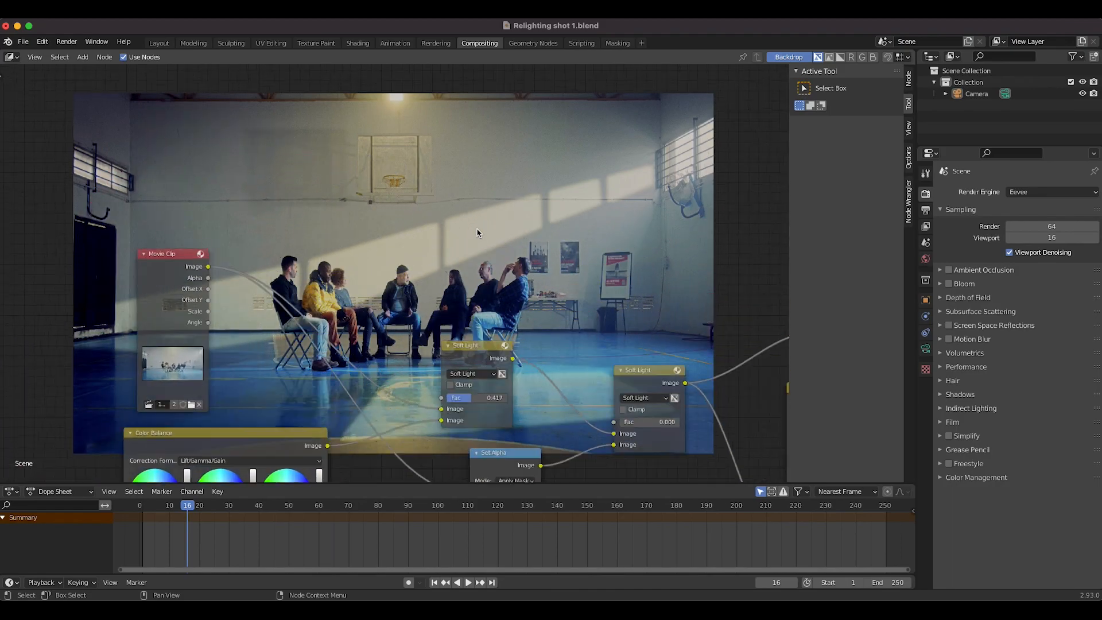
# Set the sunlight Mix node back to Color Dodge with Fac about 0.342
pyautogui.click(473, 303)
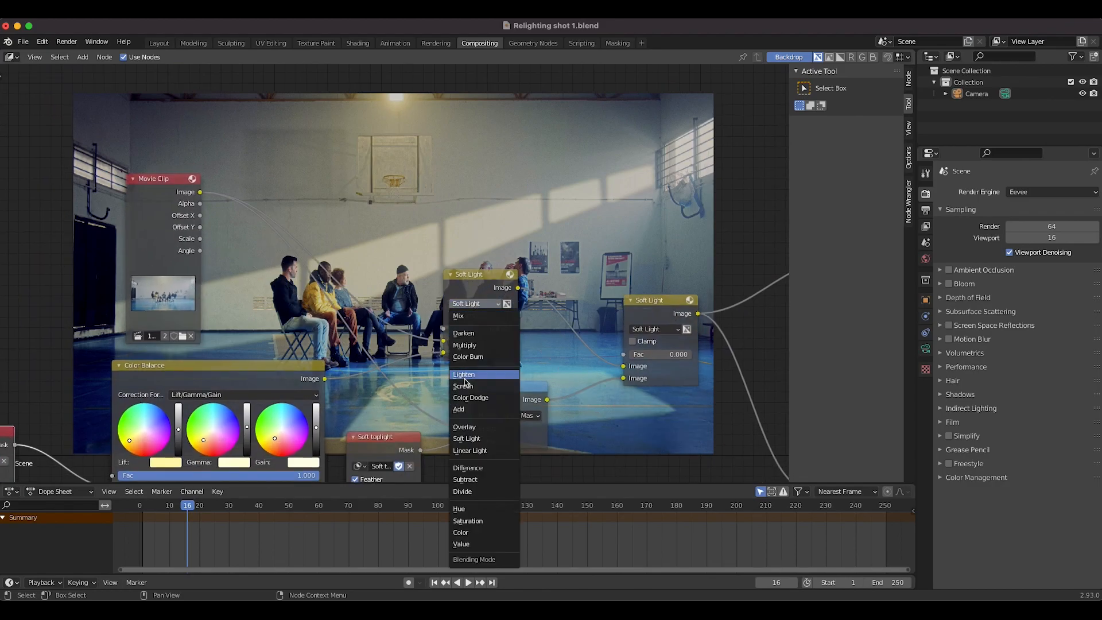
pyautogui.click(470, 398)
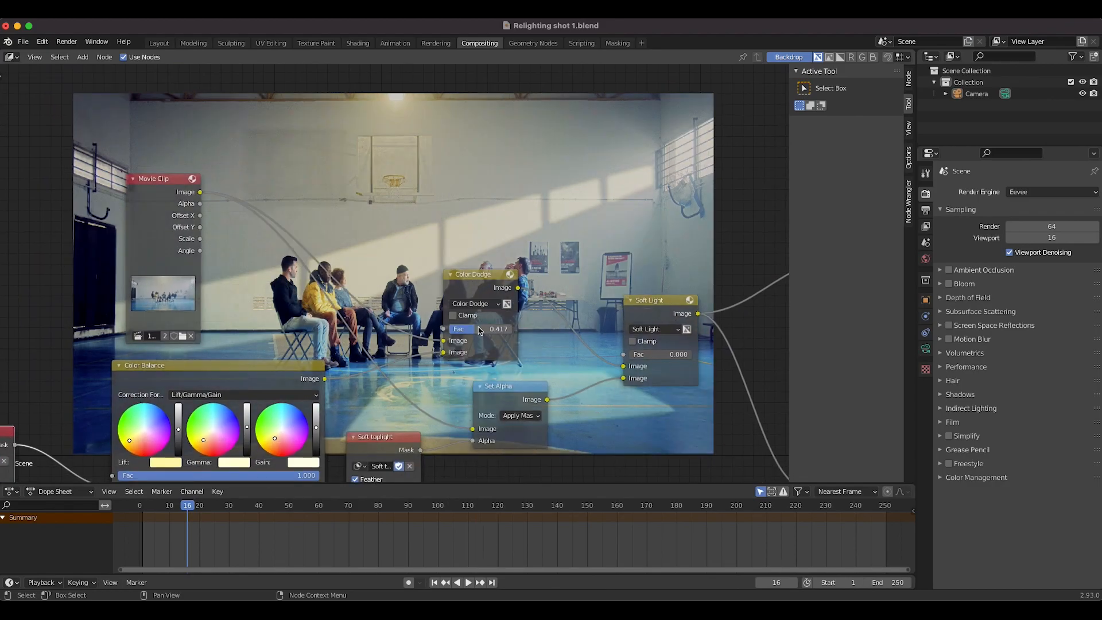
pyautogui.moveTo(498, 328); pyautogui.dragTo(478, 329)
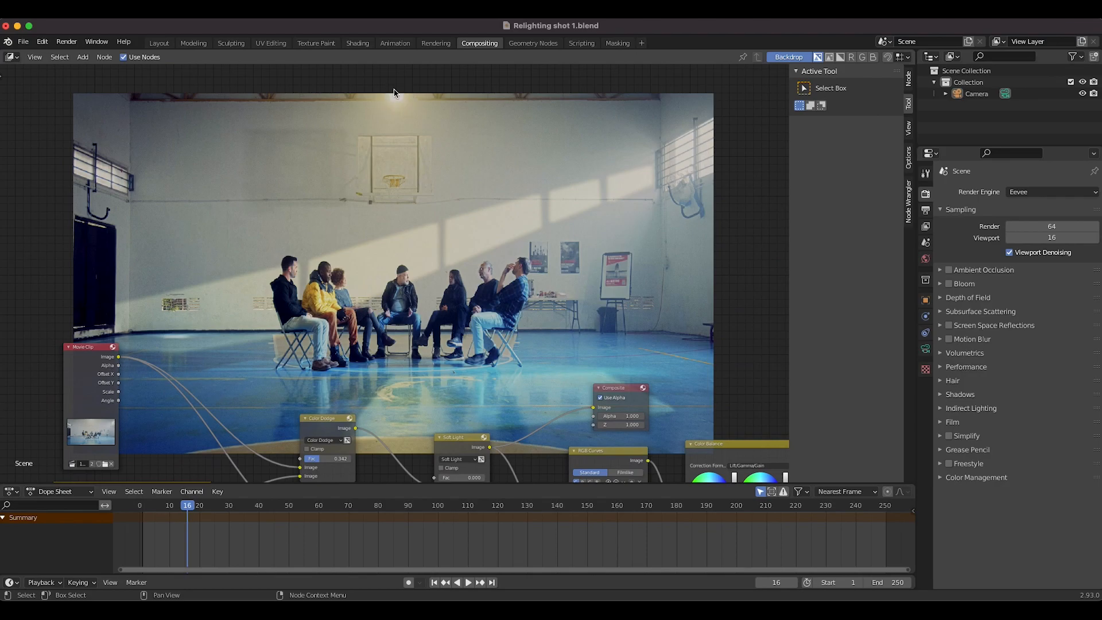
pyautogui.moveTo(404, 98)
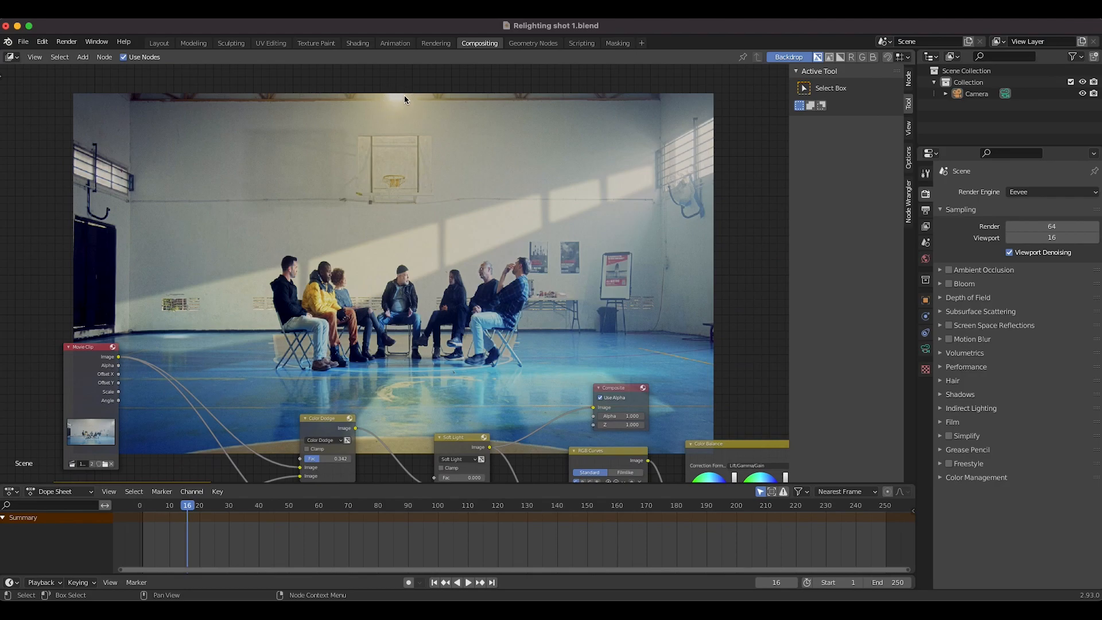
pyautogui.moveTo(404, 99); pyautogui.dragTo(295, 263)
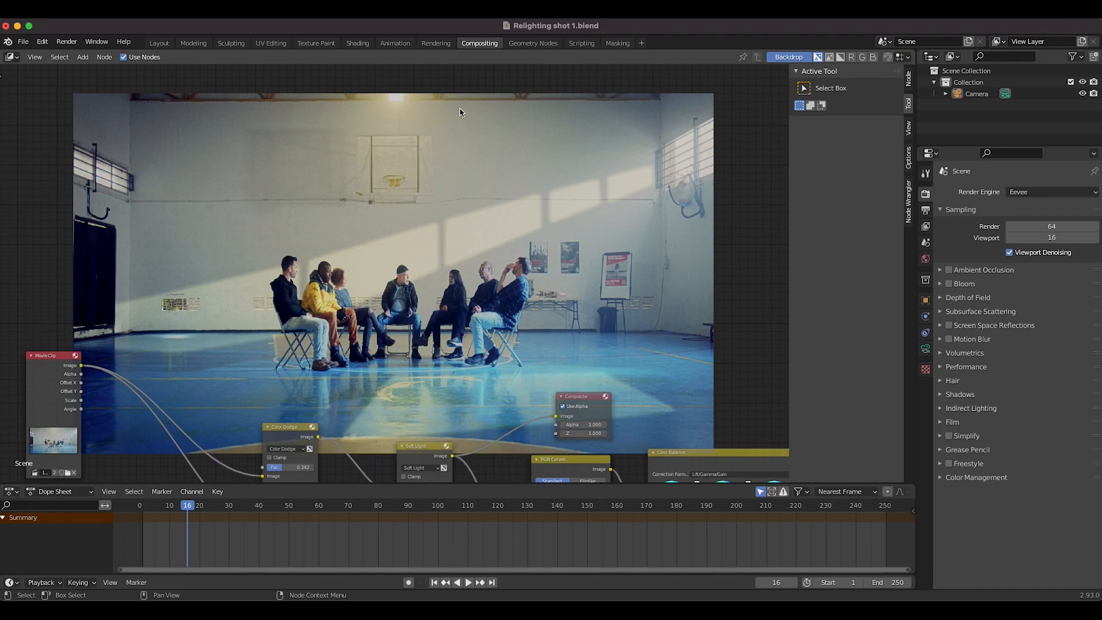
pyautogui.moveTo(380, 188)
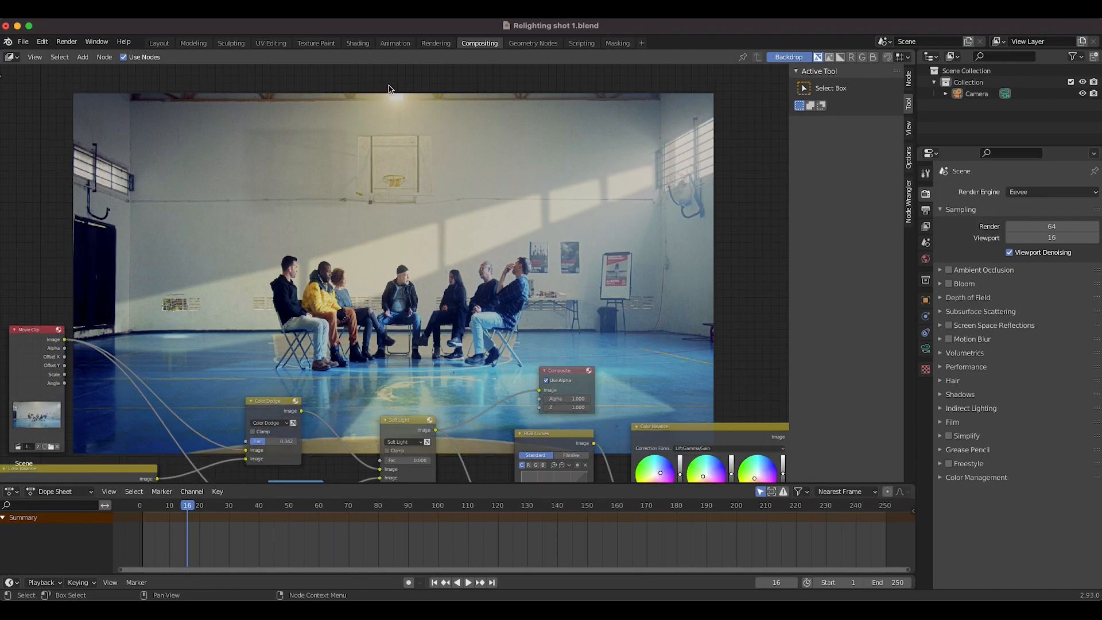
pyautogui.moveTo(472, 372)
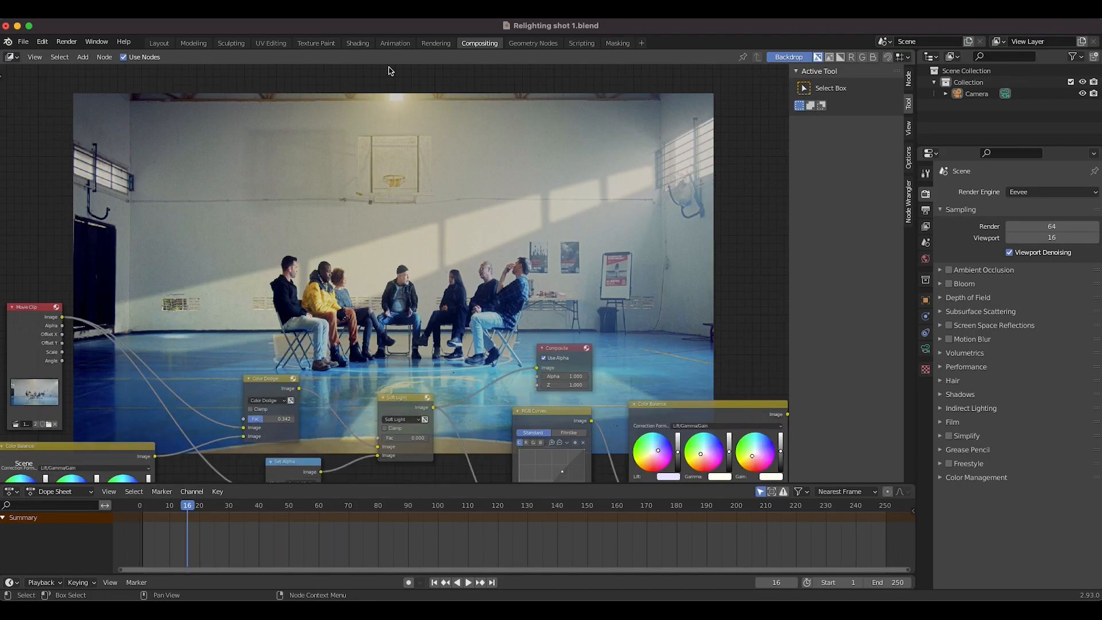
pyautogui.moveTo(387, 135)
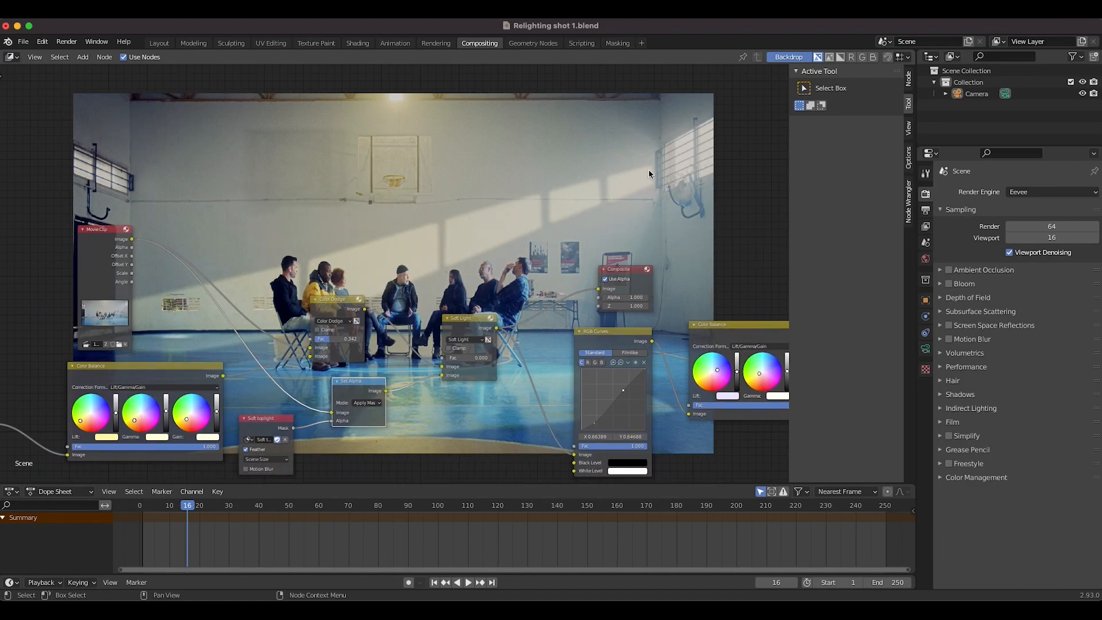
pyautogui.moveTo(338, 282)
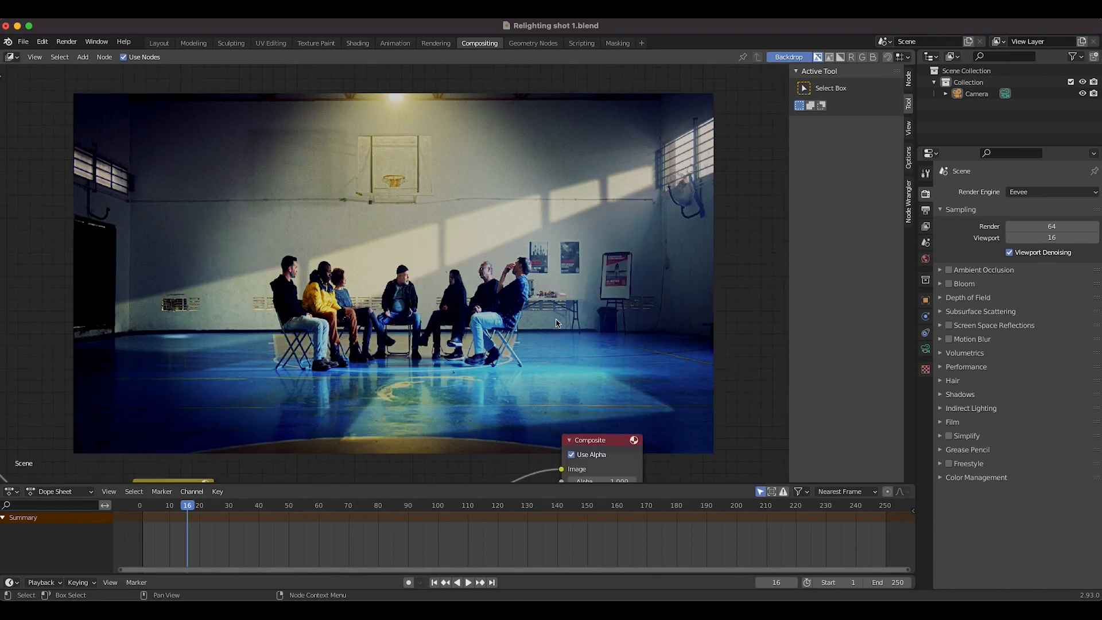
pyautogui.moveTo(350, 94)
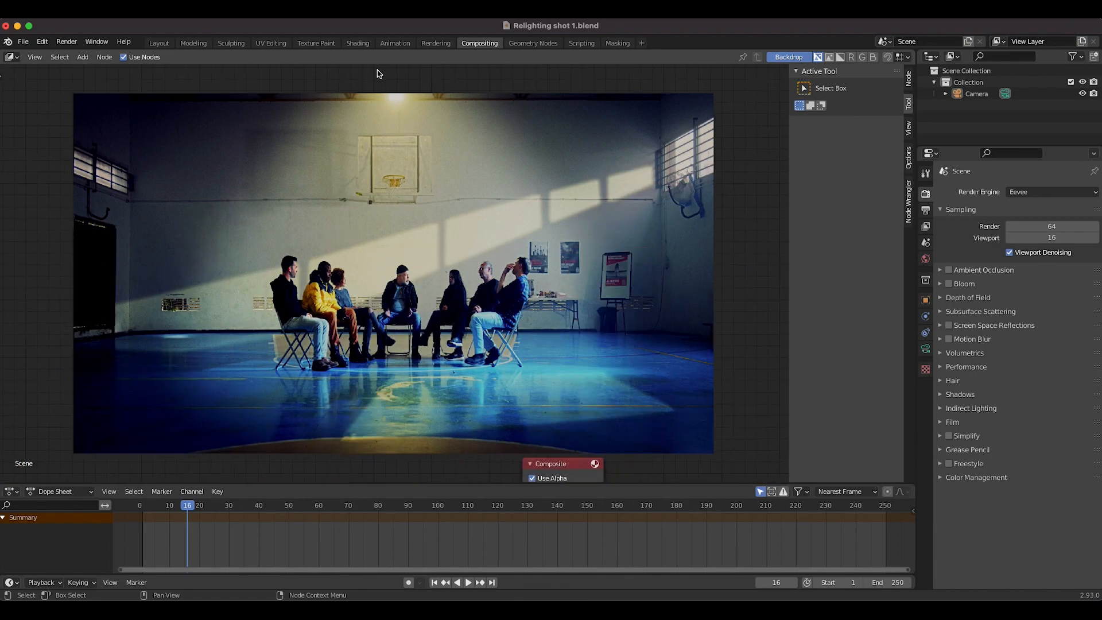
pyautogui.moveTo(562, 356)
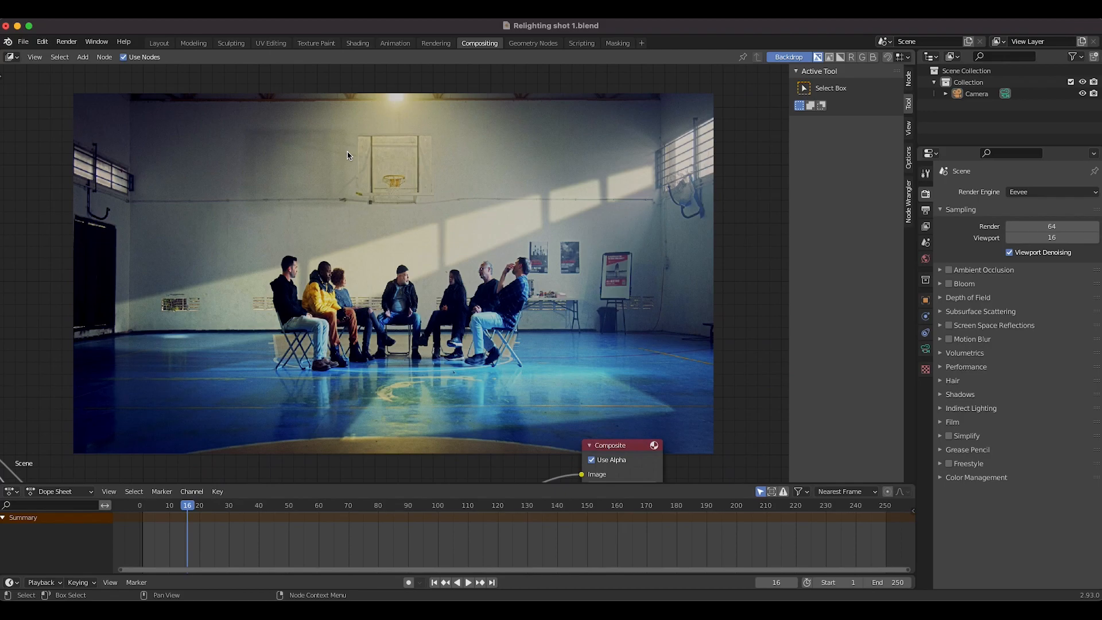
pyautogui.moveTo(660, 173)
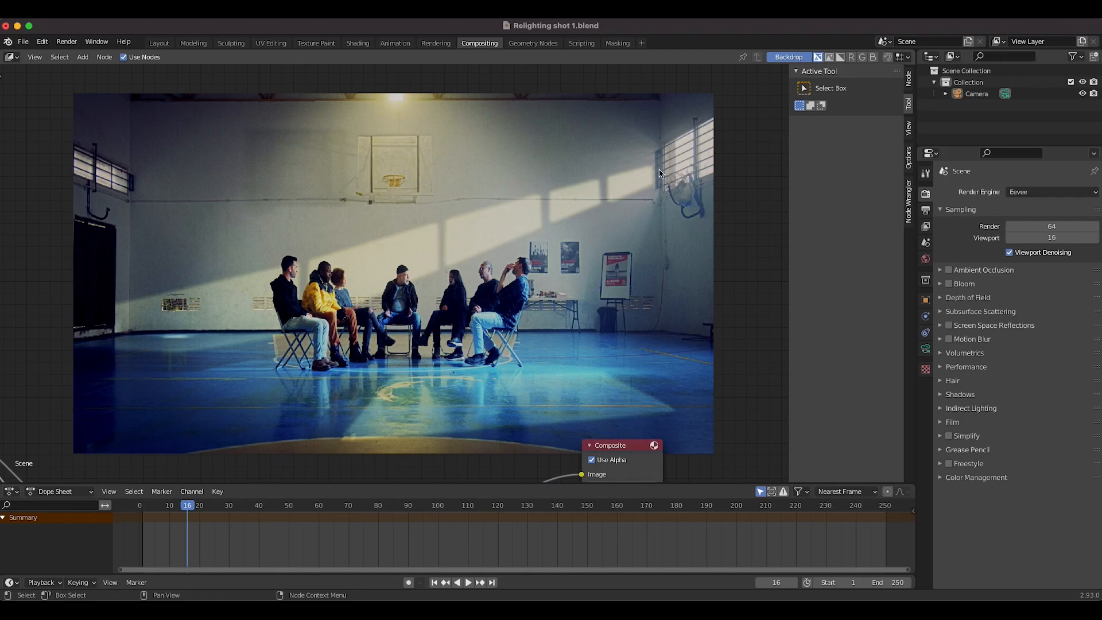
pyautogui.moveTo(478, 192)
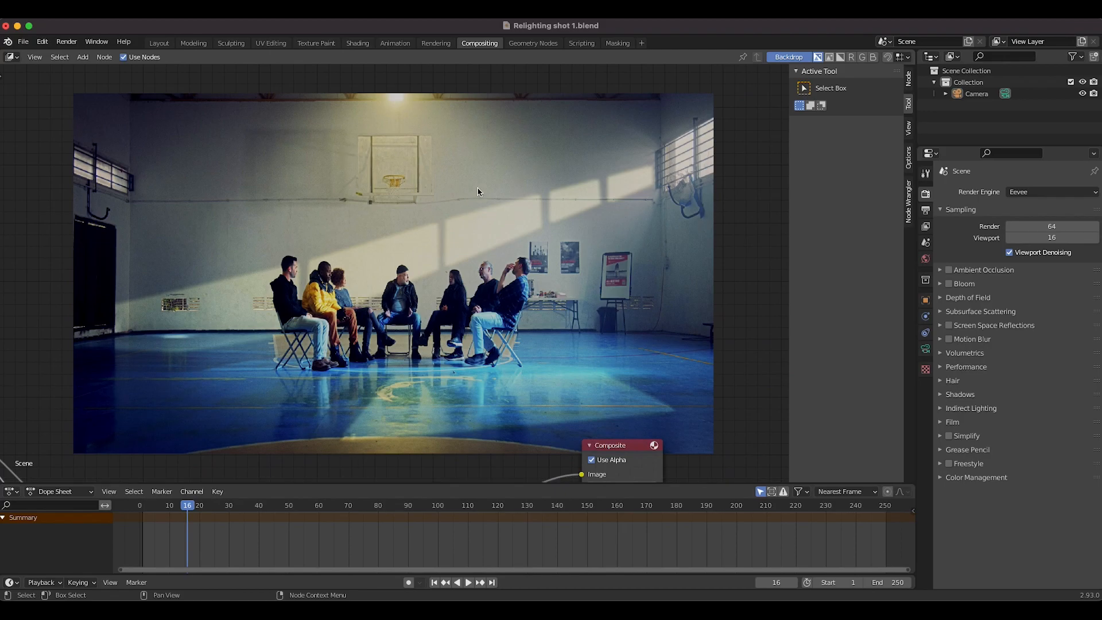
pyautogui.moveTo(562, 206)
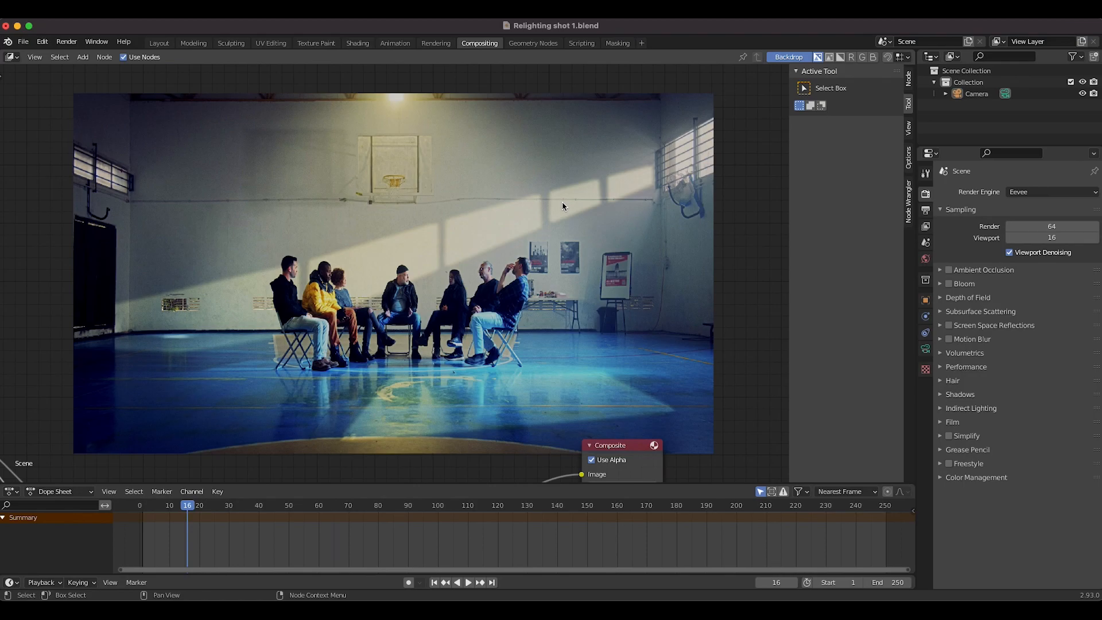